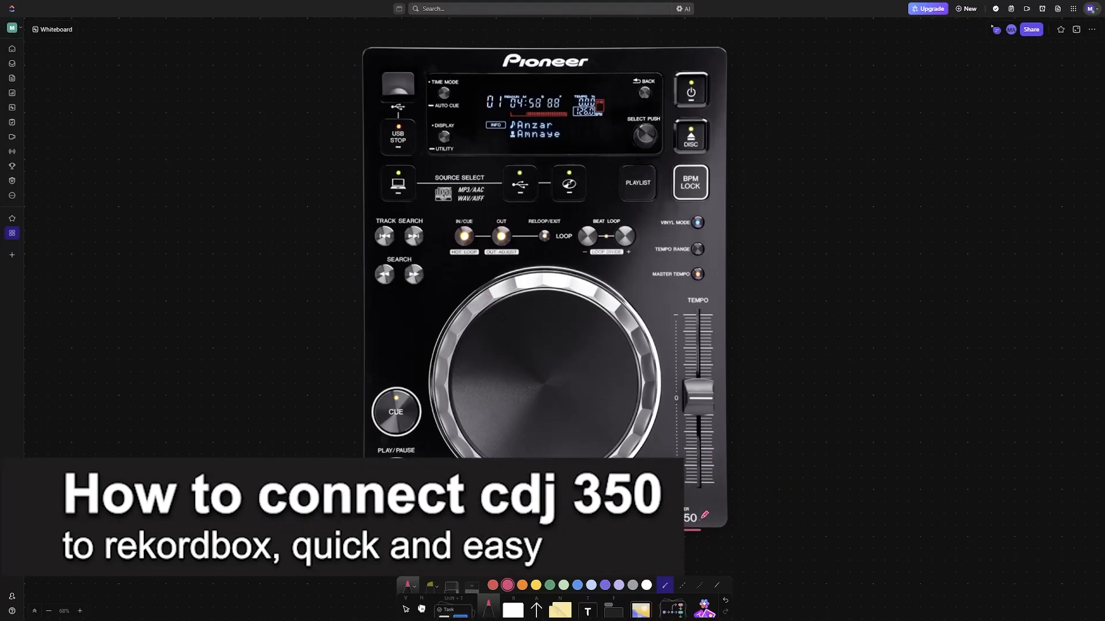
Step: Underline and box the CDJ-350 label, then add an arrowed handwritten 'Rekordbox' note beside the player
left_click_drag(694, 514, 743, 493)
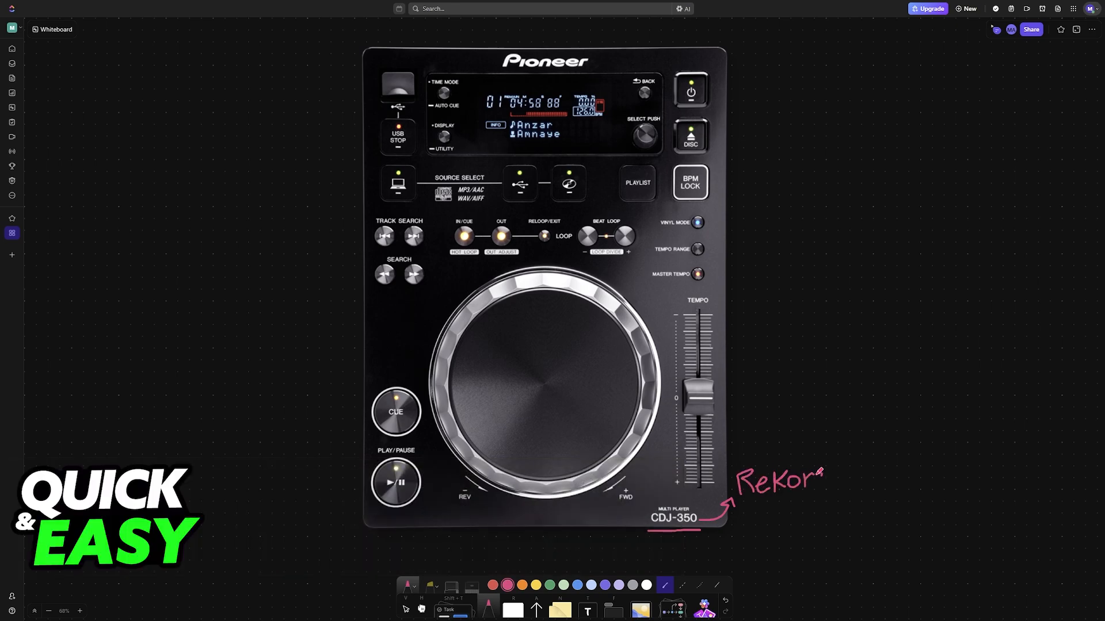
type("dbox")
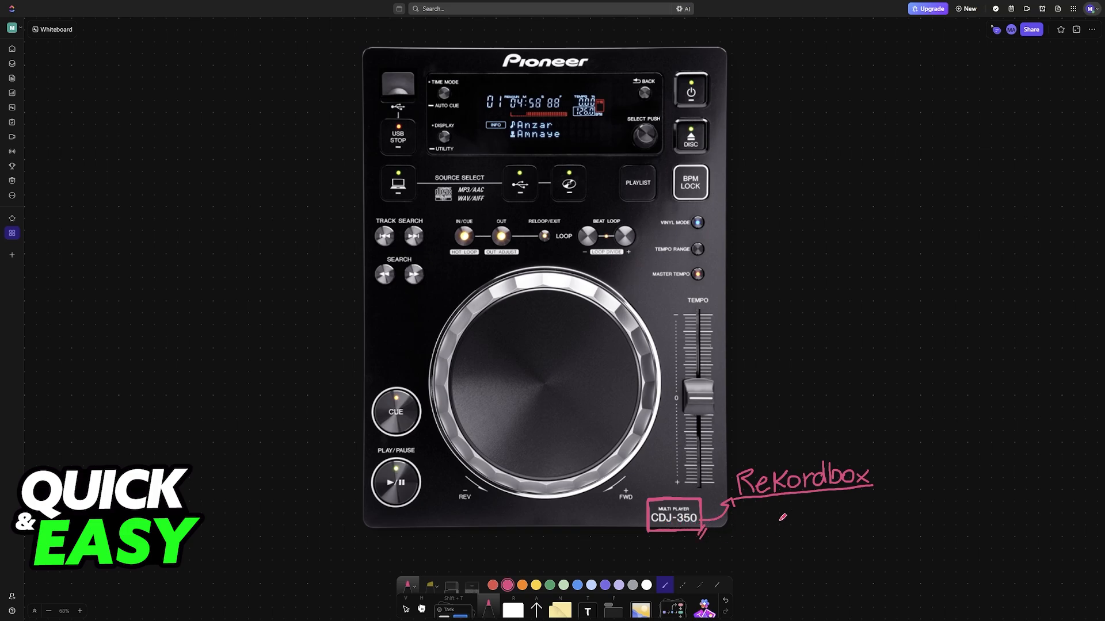
mouse_move(891, 350)
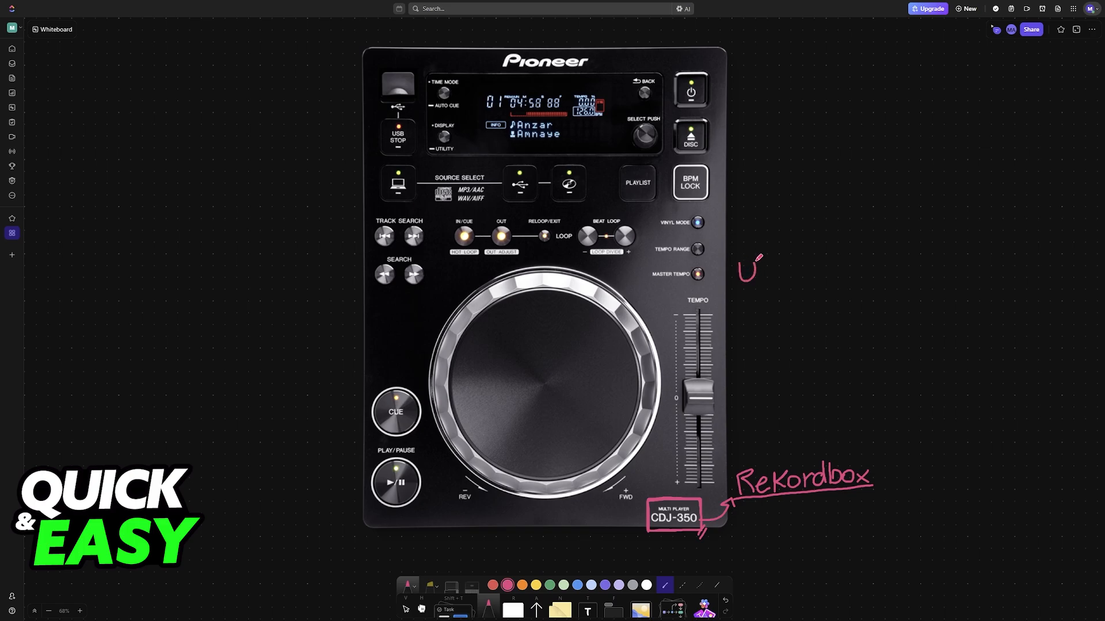
left_click_drag(757, 264, 786, 282)
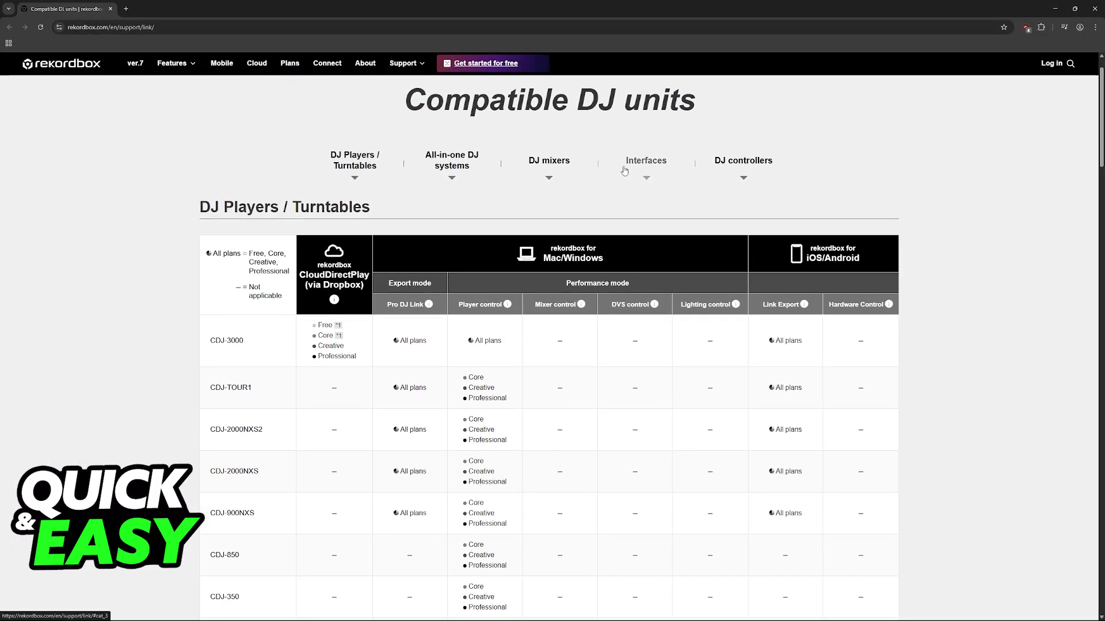
Step: Scroll the Rekordbox compatible DJ units page to the CDJ-350 player-control row
scroll("down", 3)
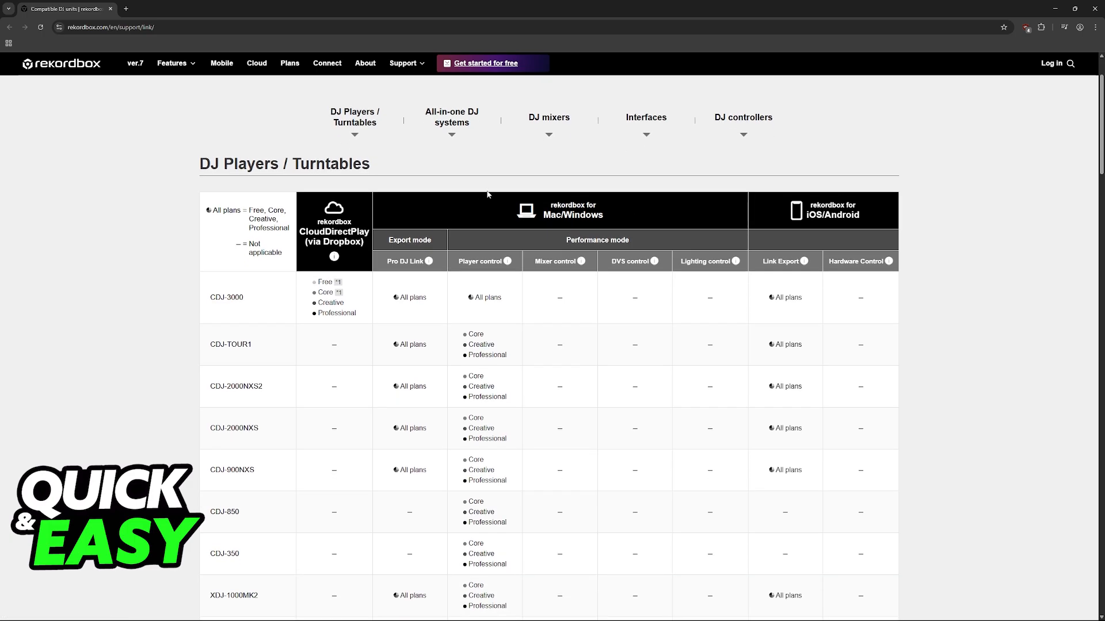
scroll("down", 3)
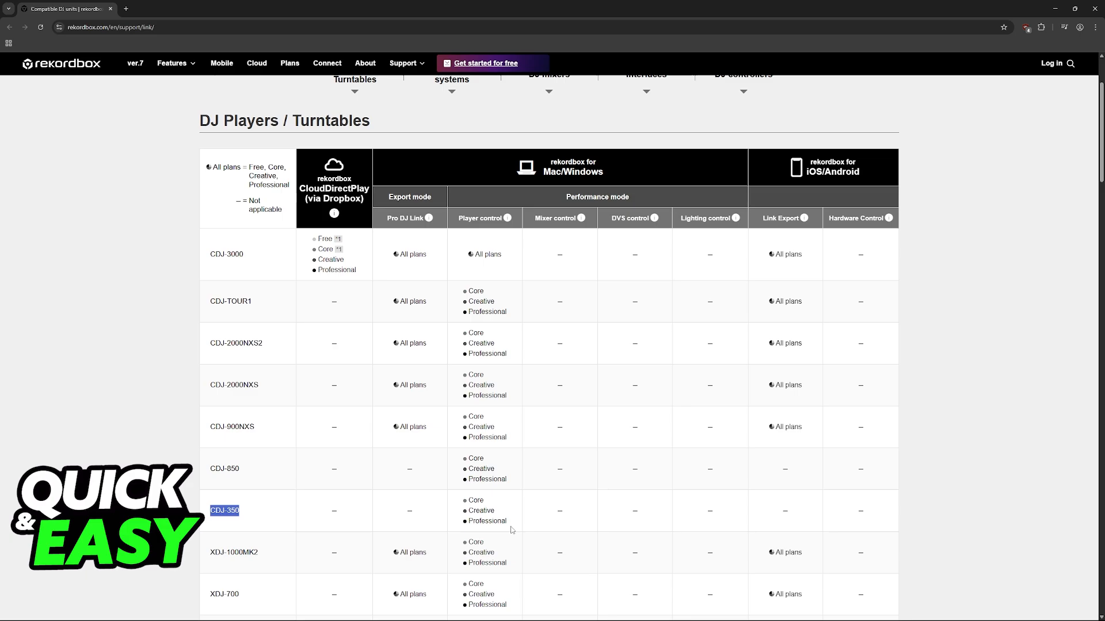
mouse_move(485, 508)
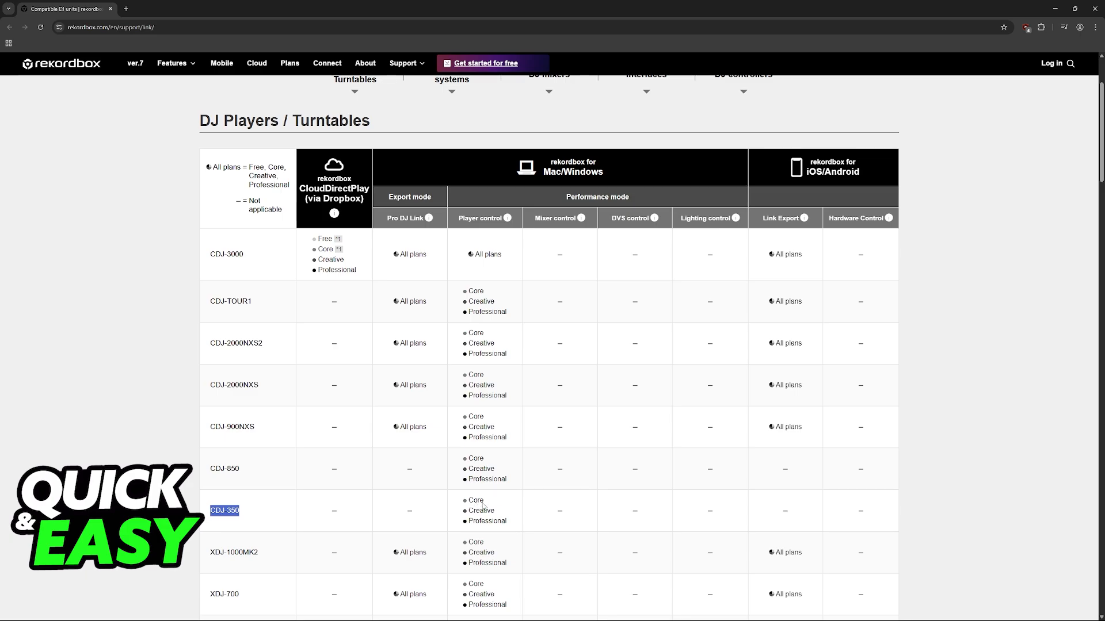
mouse_move(505, 217)
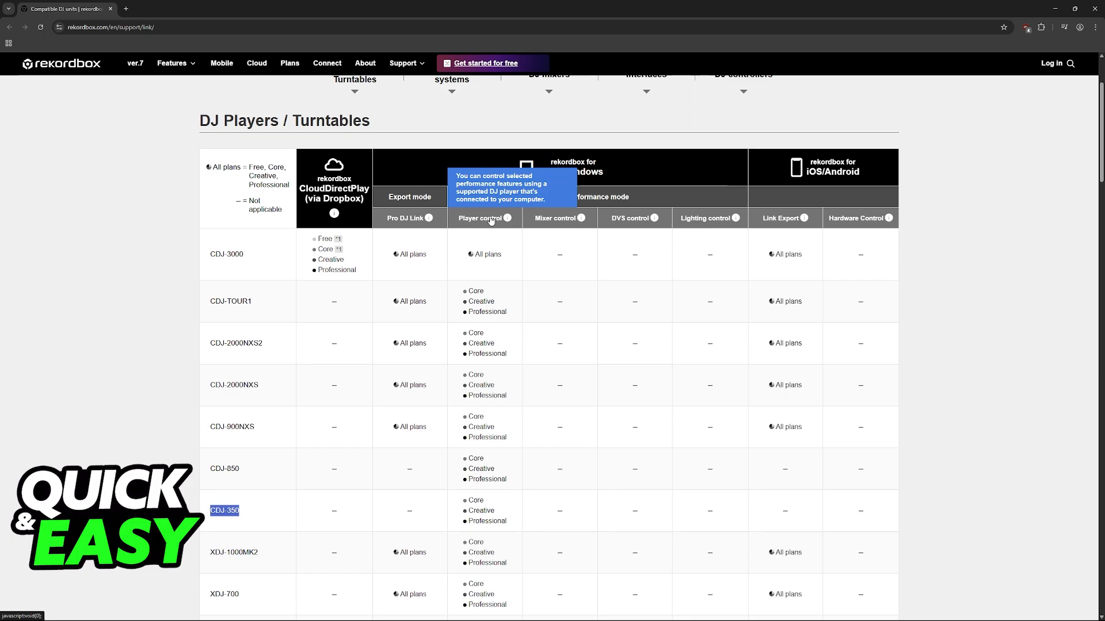
mouse_move(473, 277)
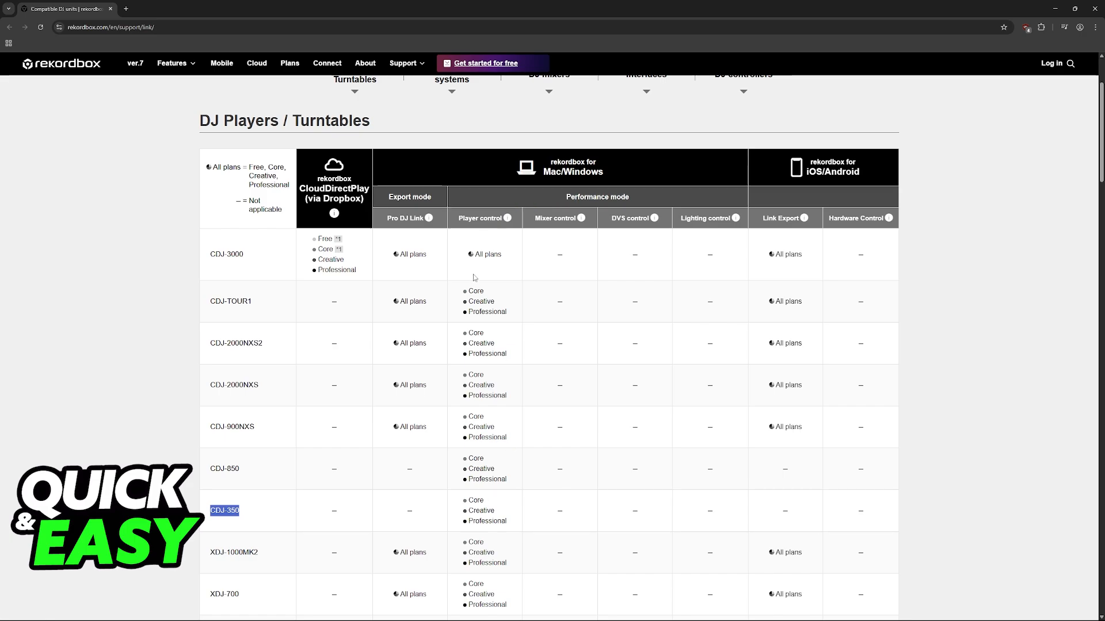
mouse_move(489, 255)
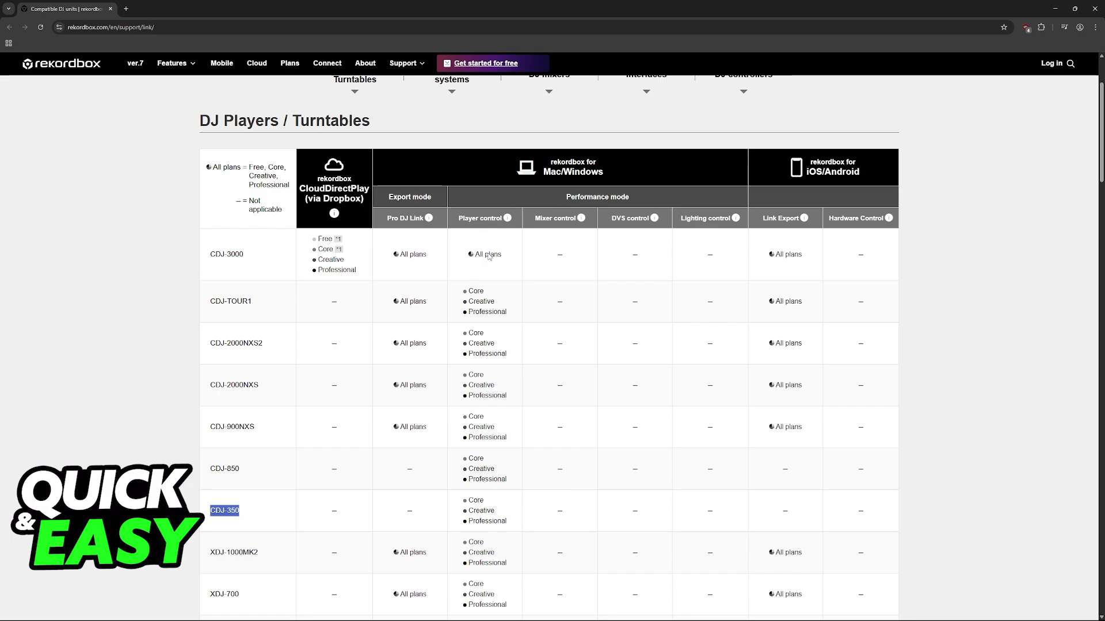
scroll("down", 3)
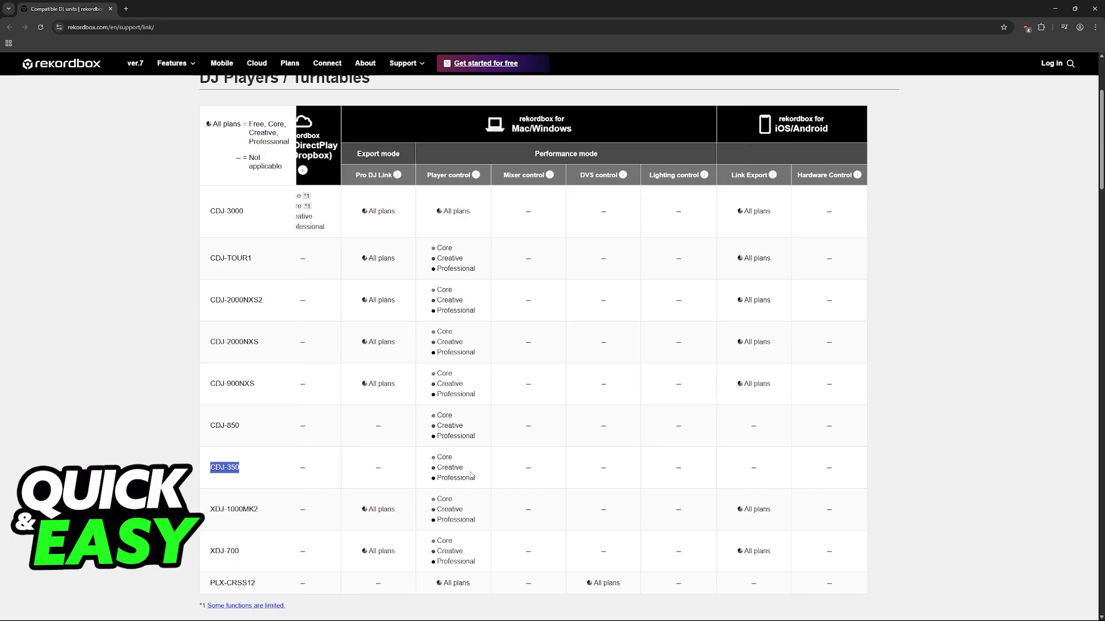
scroll("down", 3)
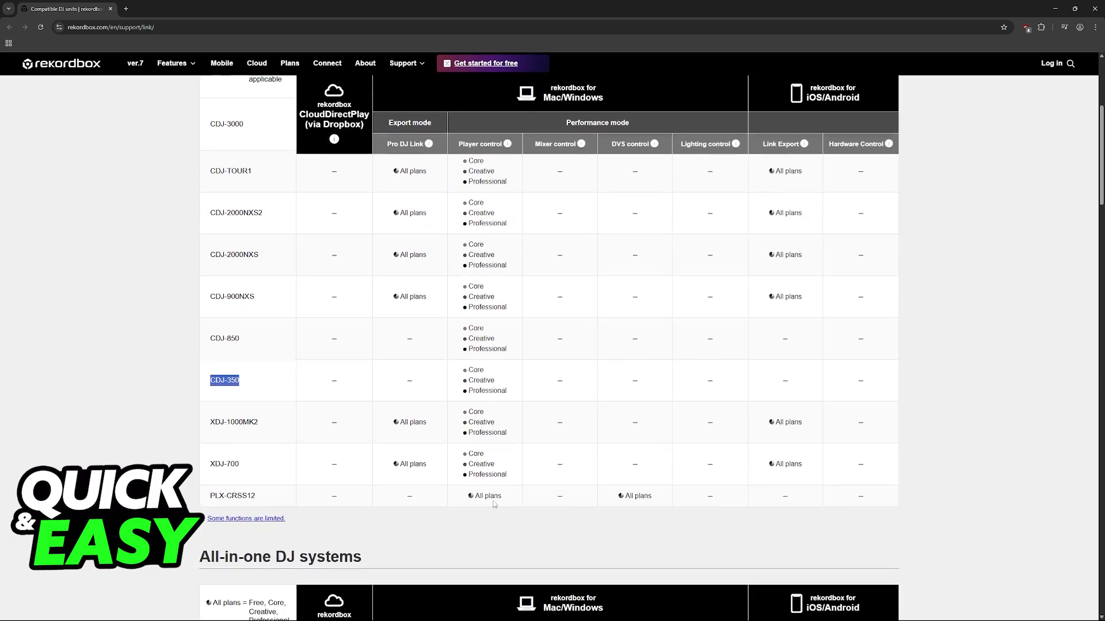
scroll("down", 3)
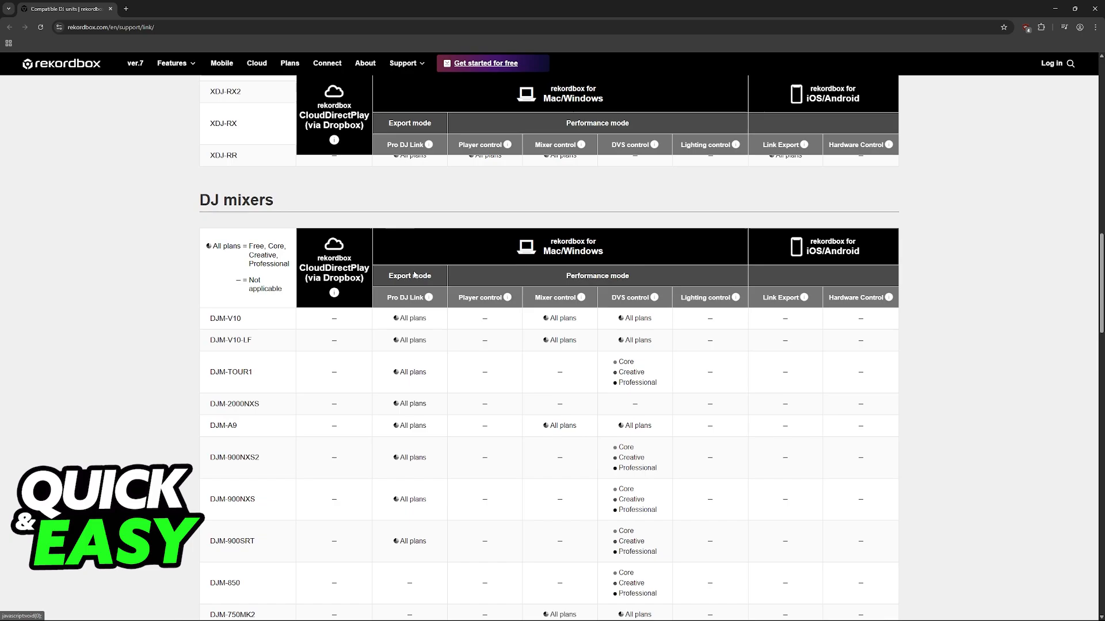
scroll("down", 3)
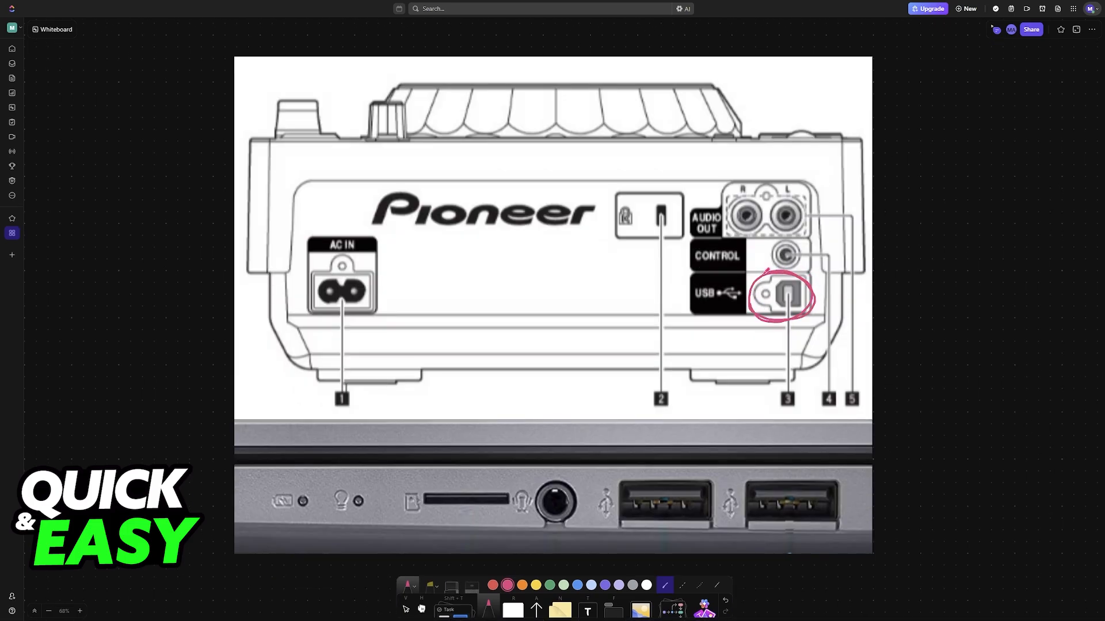
Step: Handwrite 'USB-A' by the laptop ports and draw an arrow to the player's USB-B port
left_click(700, 358)
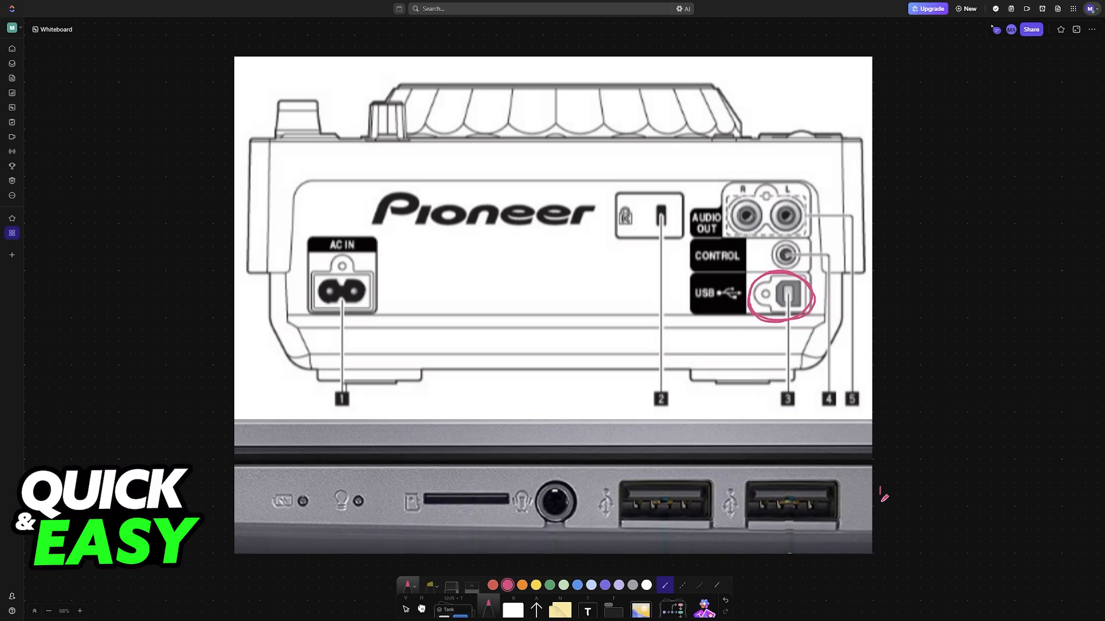
left_click_drag(880, 497, 933, 493)
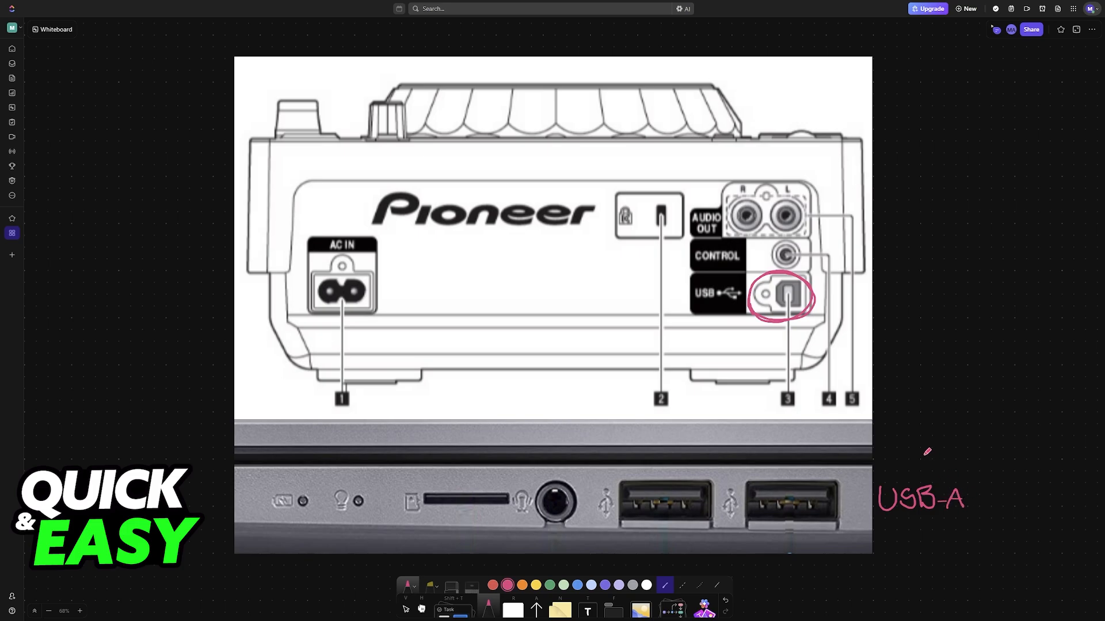
left_click_drag(919, 458, 817, 293)
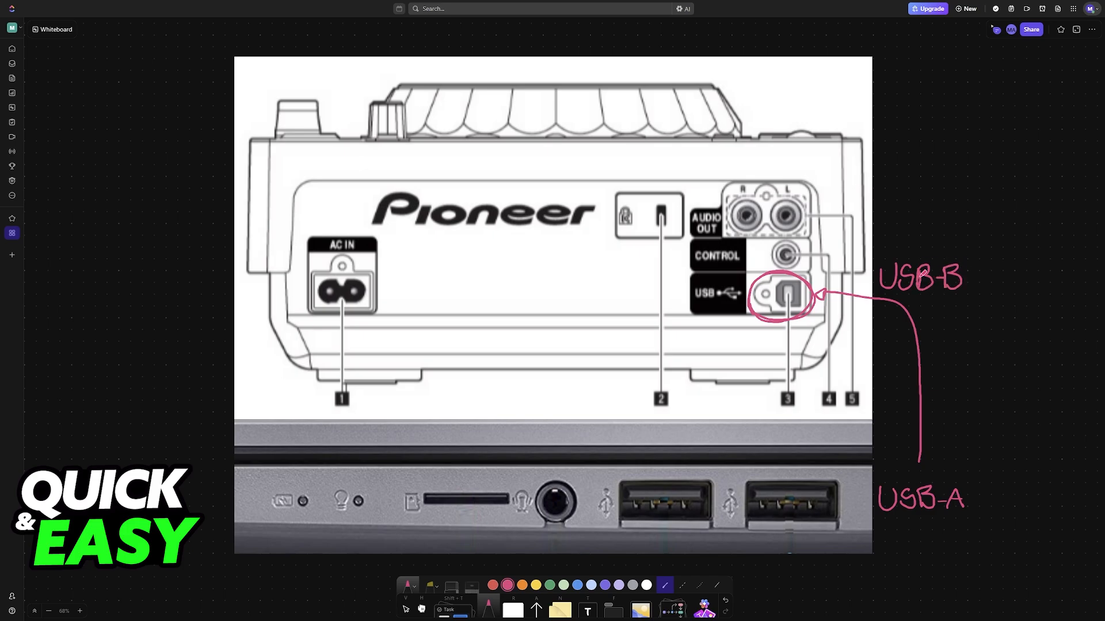
scroll("down", 3)
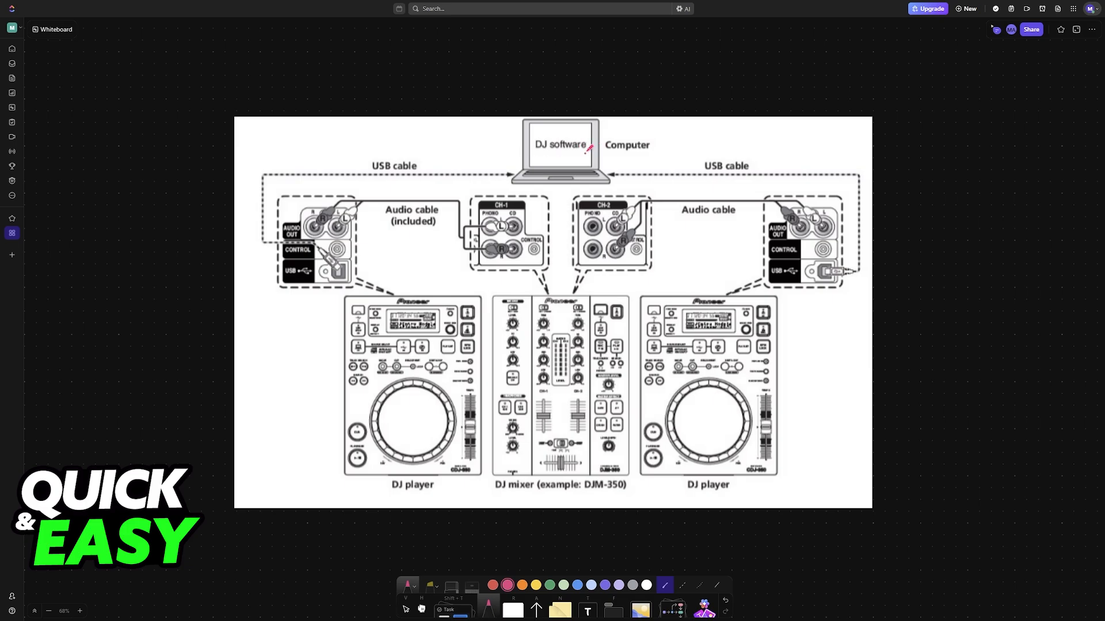
Step: Underline 'DJ software' on the diagram's laptop and scribble over the right player's USB label
left_click_drag(531, 151, 587, 148)
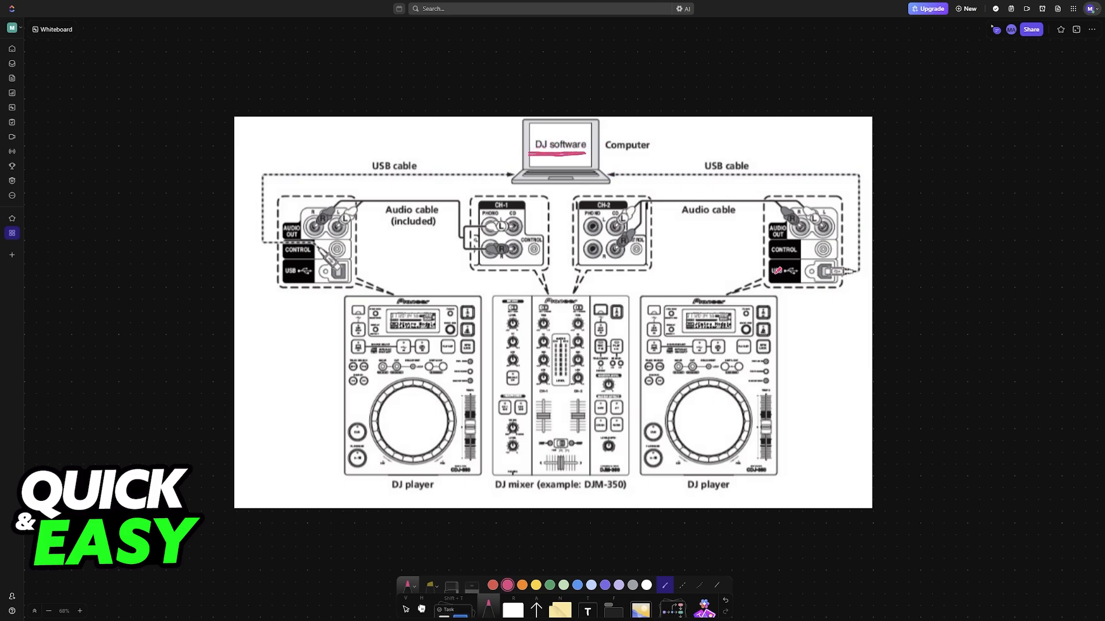
left_click_drag(771, 253, 830, 282)
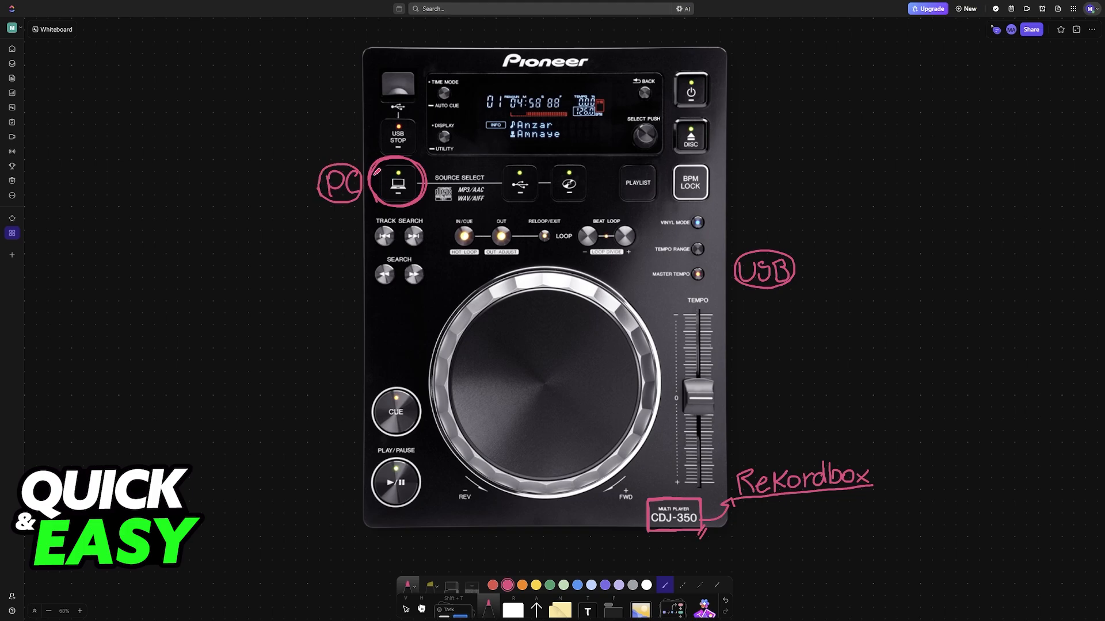
Step: Add a handwritten mark inside the circled PC source-select button on the CDJ-350
left_click_drag(335, 162, 391, 172)
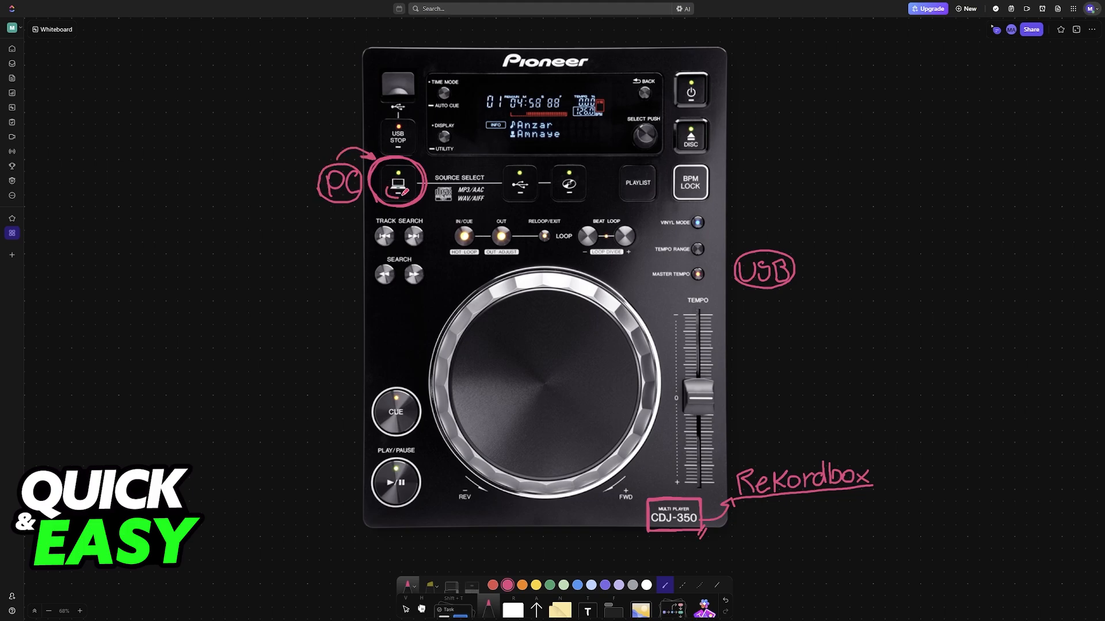